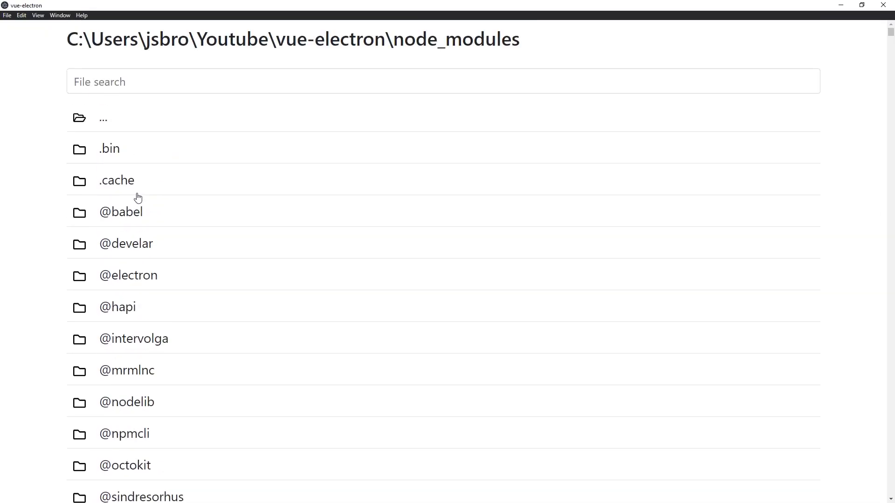
- Filter the public folder for 'index', go up via the '...' row, and begin a yarn command
{"action": "left_click", "coordinate": [102, 119]}
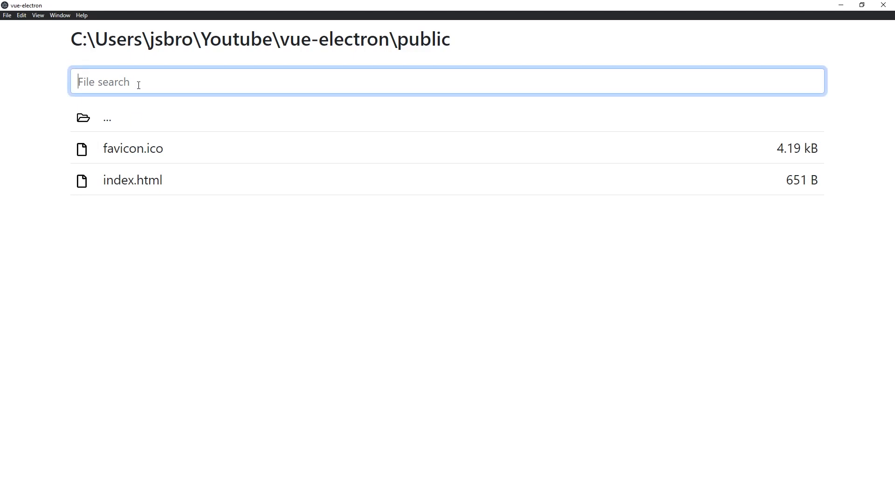
{"action": "type", "text": "index"}
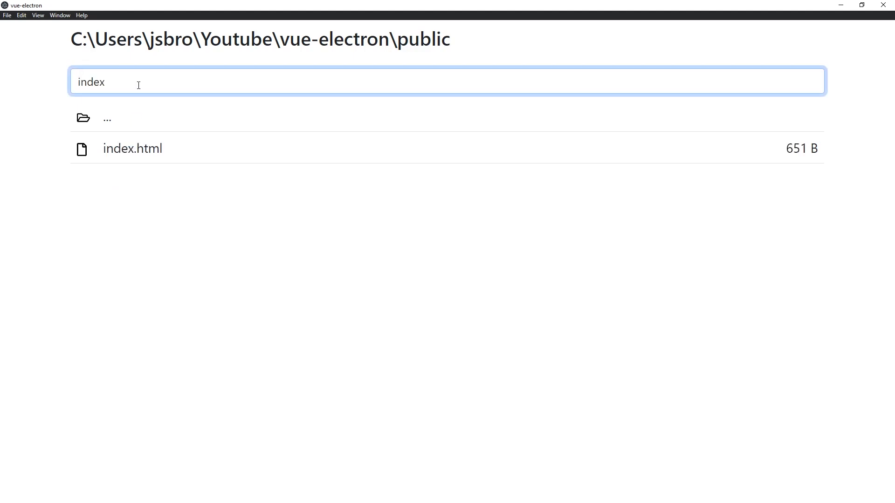
{"action": "left_click", "coordinate": [106, 118]}
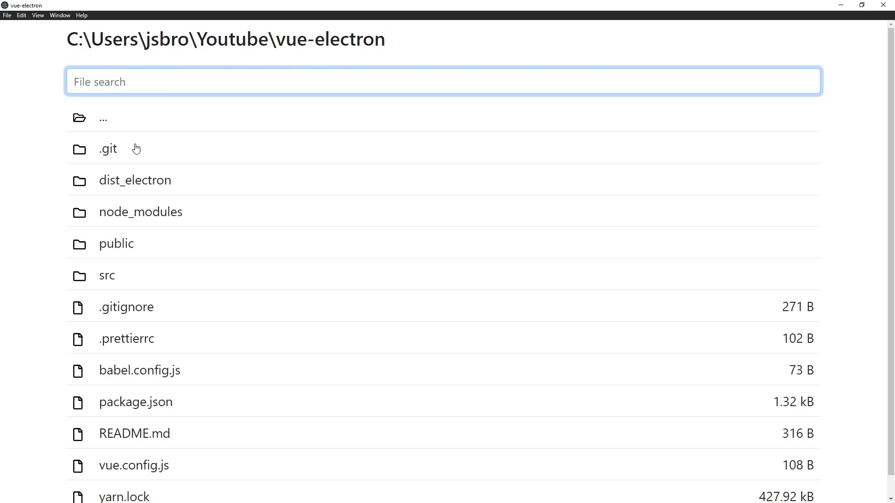
{"action": "type", "text": "yarn"}
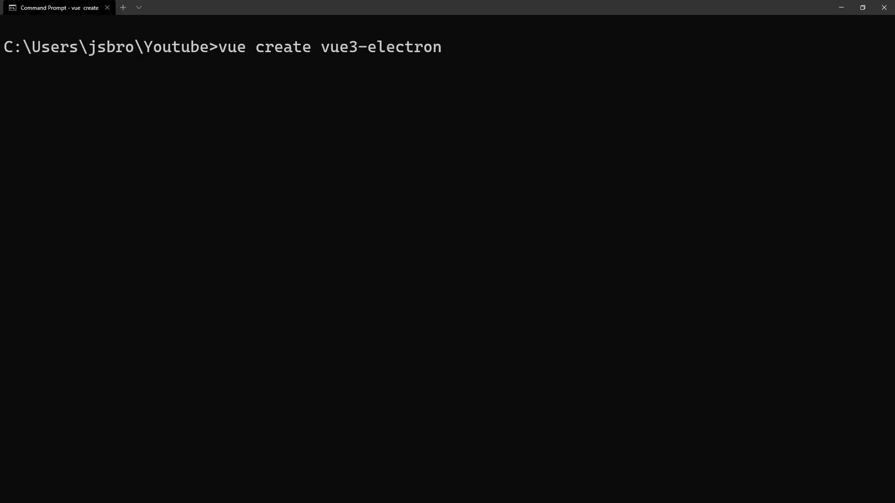
- Run the project creation and confirm Electron ^9.0.0 for the electron-builder plugin
{"action": "key", "text": "enter"}
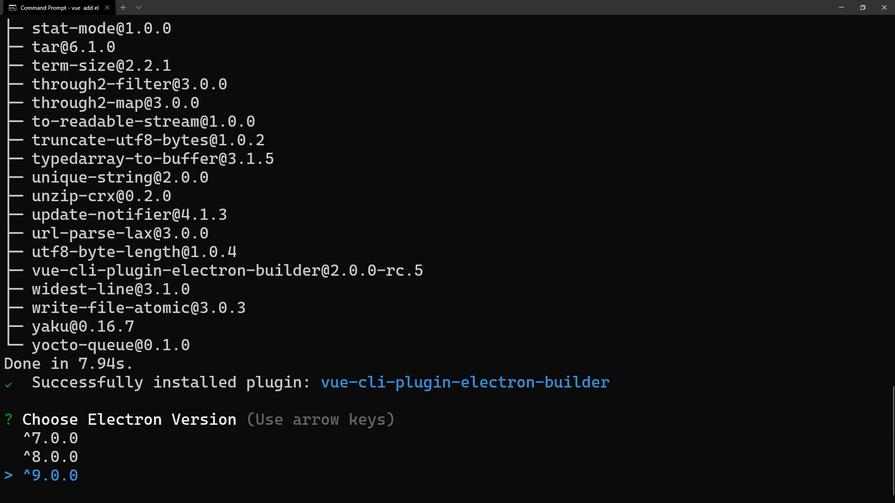
{"action": "key", "text": "enter"}
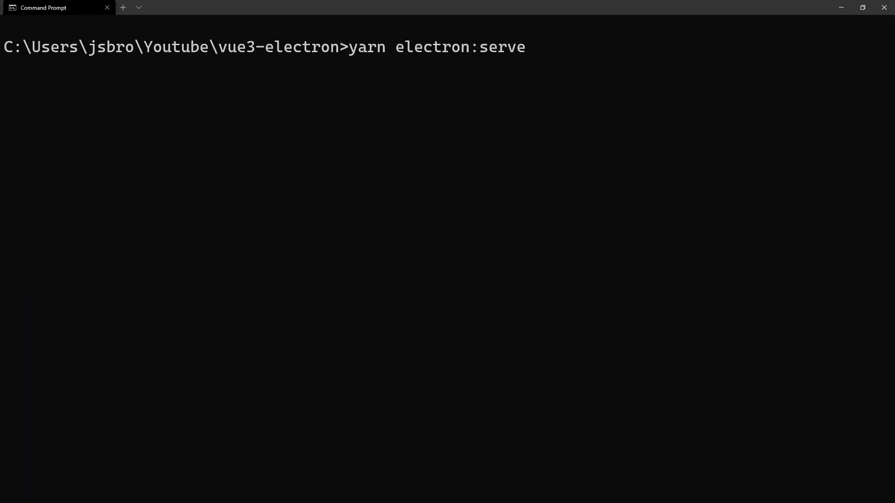
- Run 'yarn electron:serve' to start the app in development mode
{"action": "key", "text": "enter"}
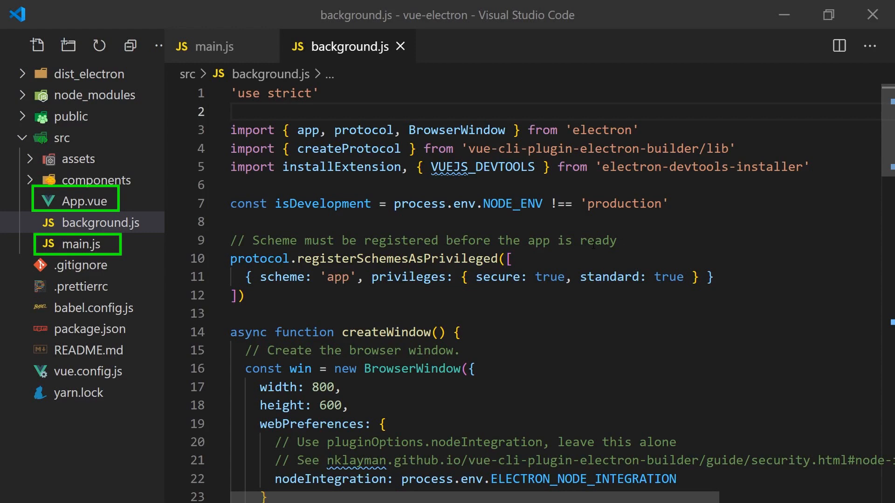
{"action": "left_click", "coordinate": [92, 223]}
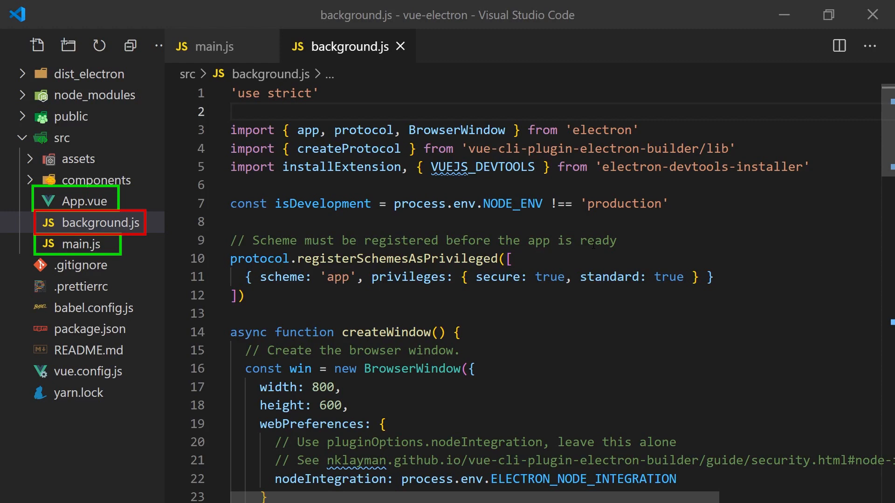
{"action": "double_click", "coordinate": [308, 131]}
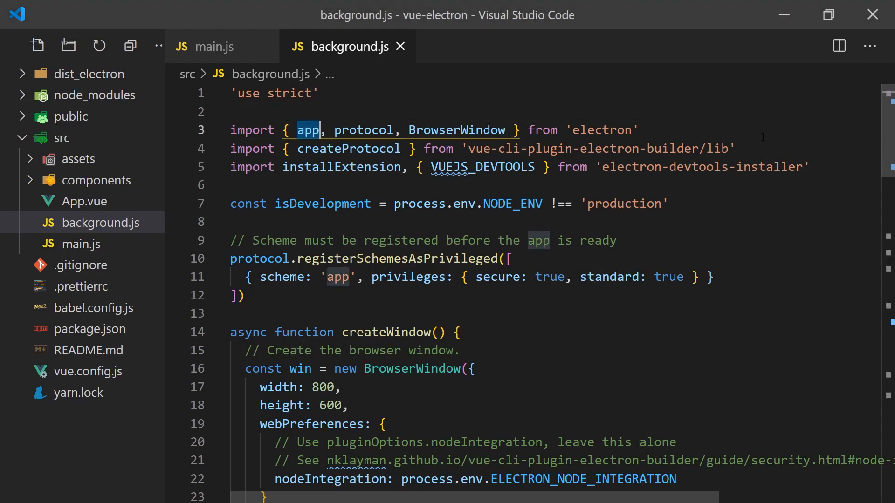
{"action": "scroll", "scroll_direction": "down", "scroll_amount": 3}
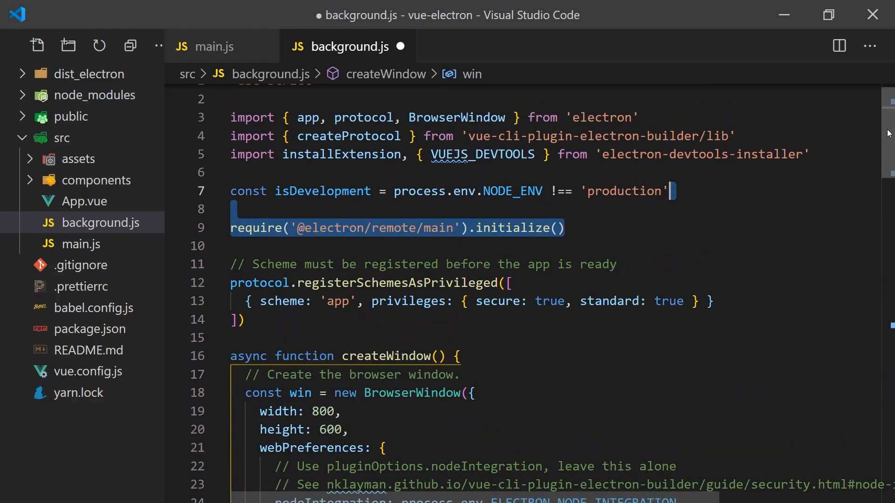
- Add enableRemoteModule: true under nodeIntegration, save background.js and return to main.js
{"action": "left_click", "coordinate": [809, 154]}
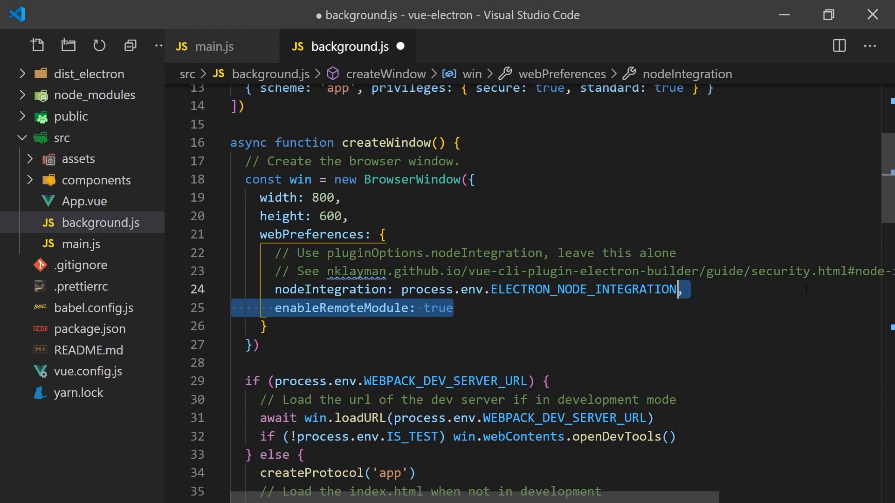
{"action": "key", "text": "ctrl+s"}
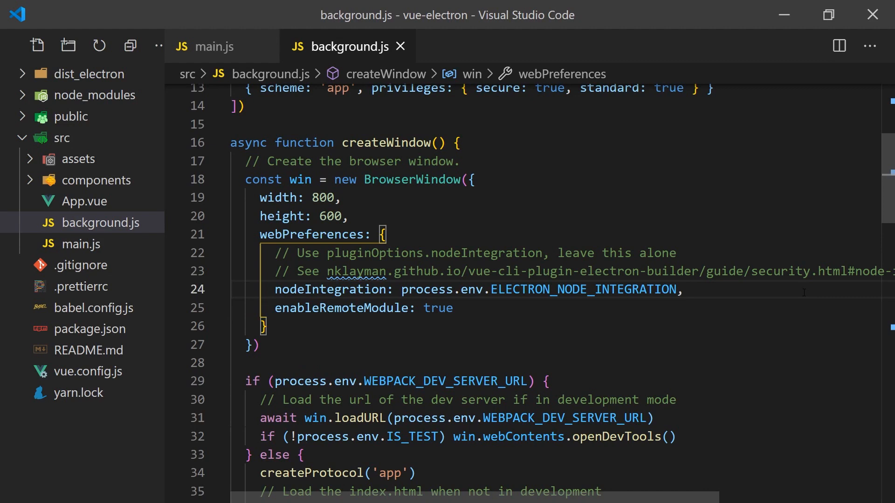
{"action": "left_click", "coordinate": [215, 46]}
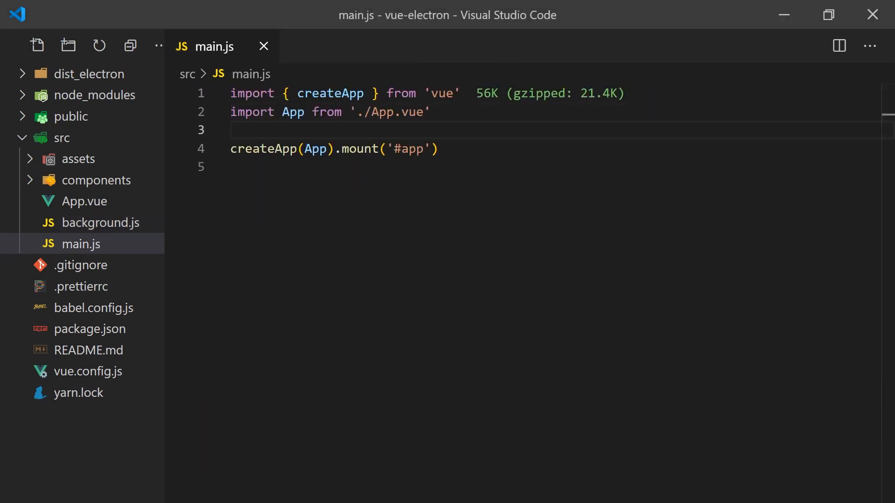
- Add import 'bootstrap/dist/css/bootstrap.min.css' below the App import in main.js and save
{"action": "type", "text": "import 'bootstrap/dist/css/bootstrap.min.css'"}
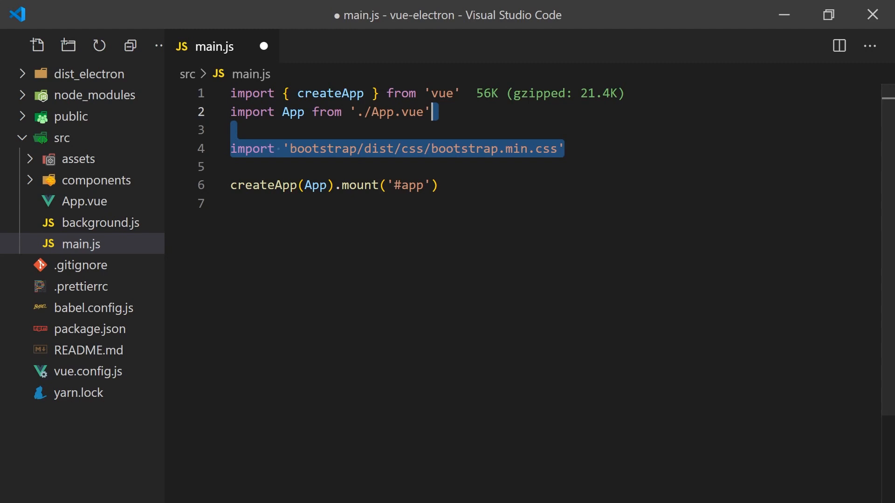
{"action": "left_click", "coordinate": [433, 185]}
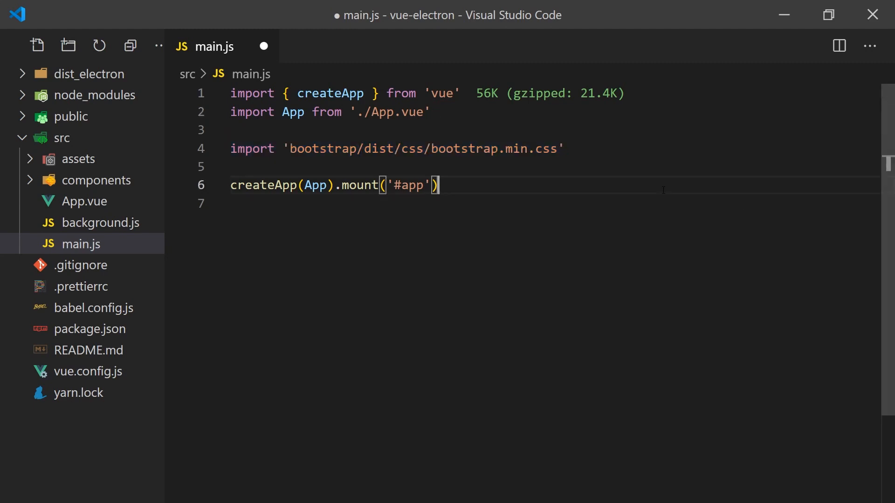
{"action": "key", "text": "ctrl+s"}
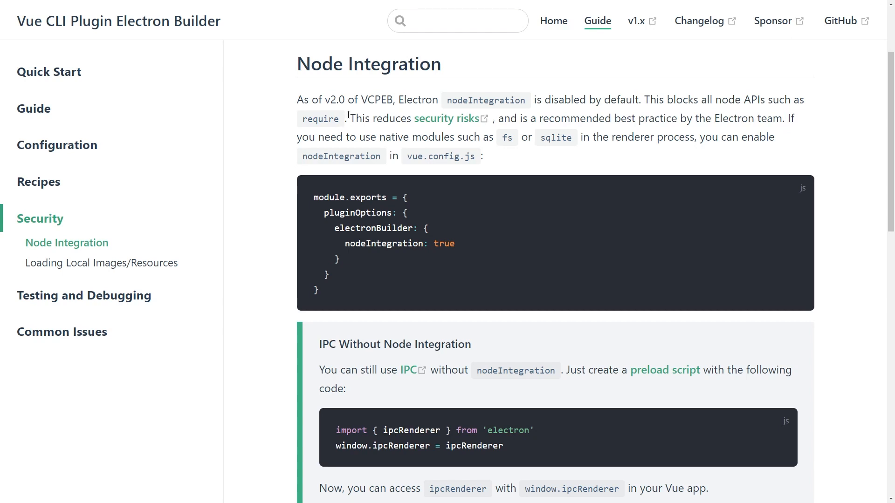
{"action": "left_click_drag", "start_coordinate": [348, 119], "coordinate": [773, 119]}
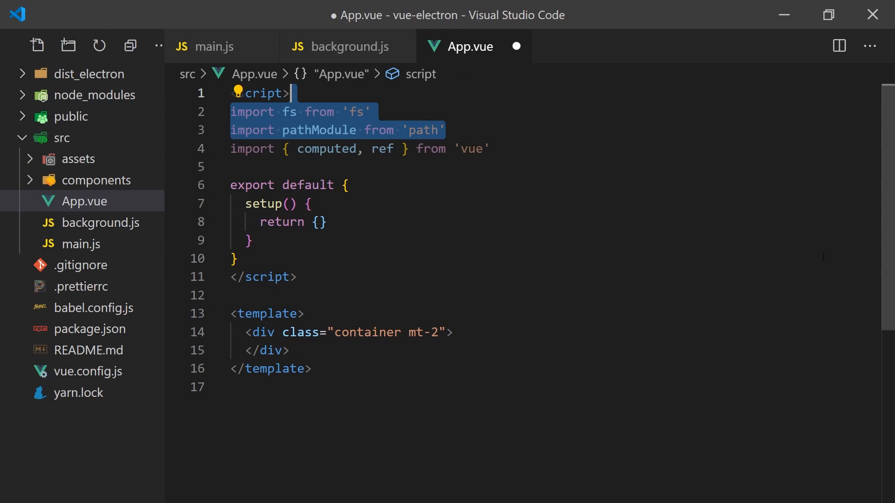
{"action": "type", "text": "const path = ref()"}
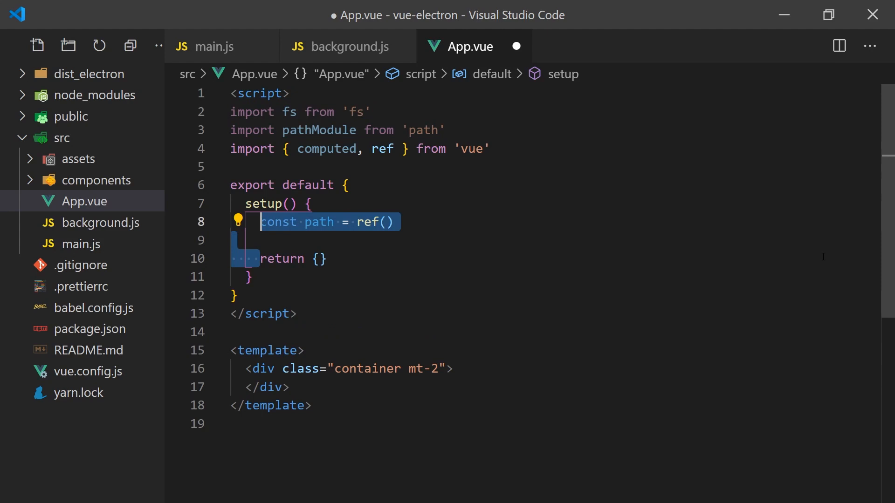
{"action": "type", "text": "import { app } from '@electron/remote'"}
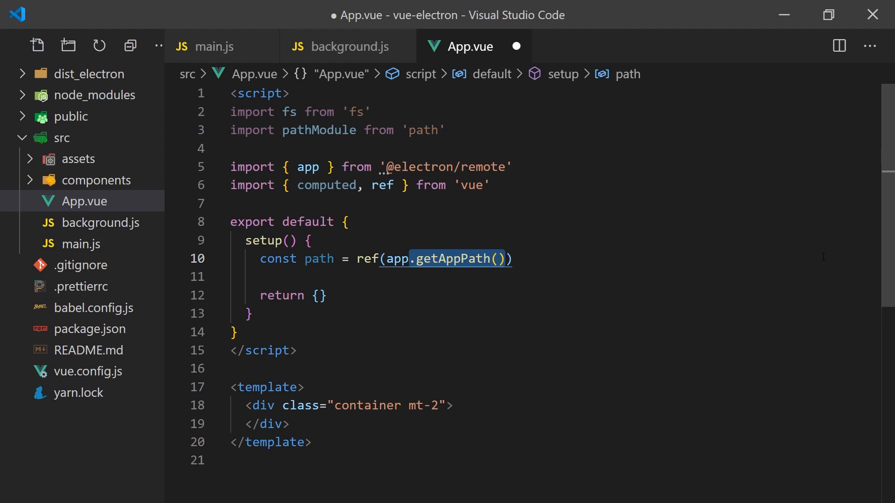
{"action": "type", "text": "const files = computed(() => {"}
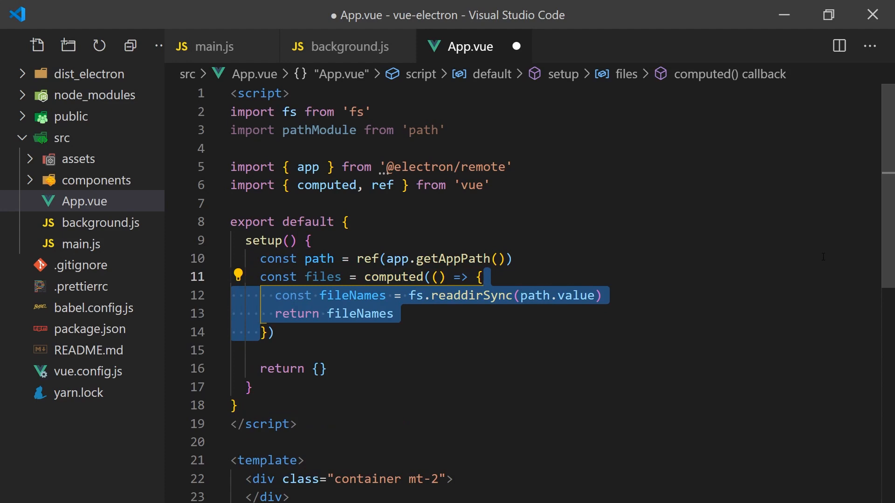
- Map files to stats and write back and open functions using pathModule.dirname and pathModule.join(path.value, folder)
{"action": "type", "text": ".map(file => {})"}
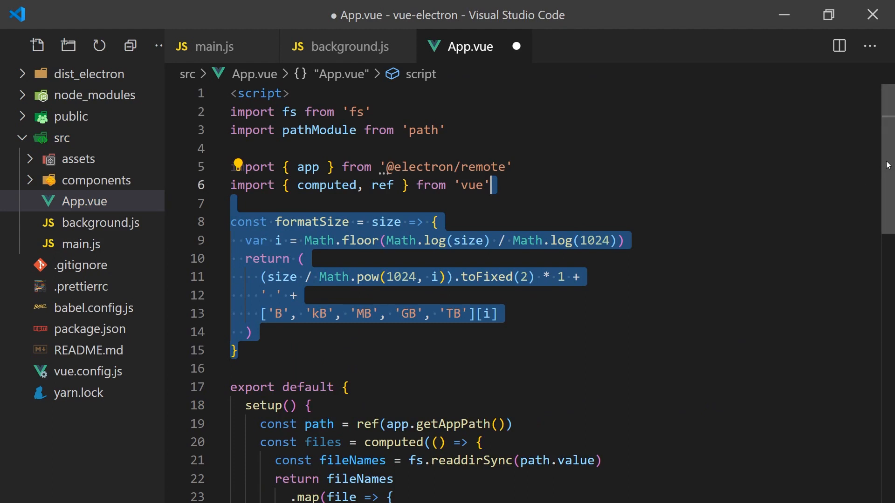
{"action": "scroll", "scroll_direction": "down", "scroll_amount": 3}
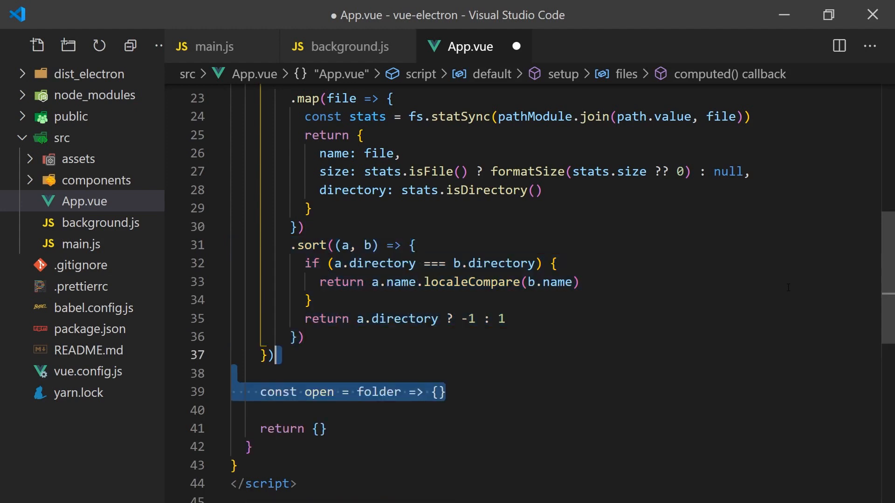
{"action": "type", "text": "path.value = pathModule.join(path.value, folder)"}
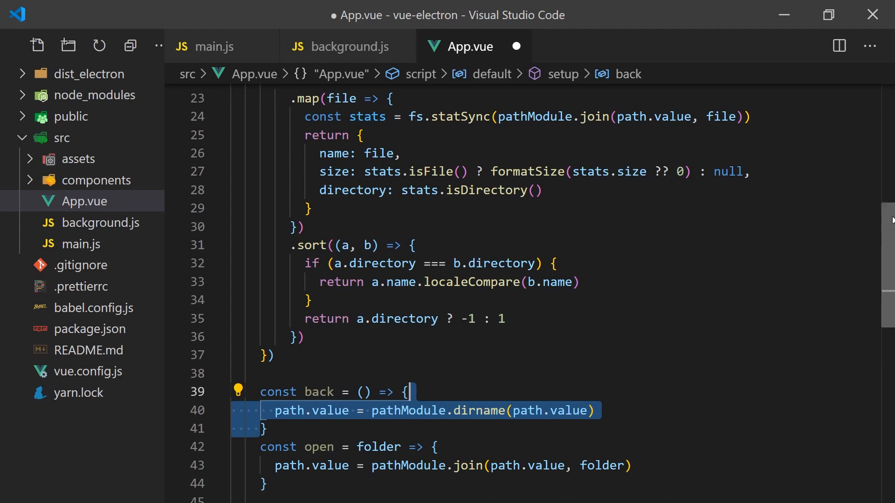
- Add const searchString = ref('') and a filteredFiles computed matching names with startsWith
{"action": "scroll", "scroll_direction": "down", "scroll_amount": 3}
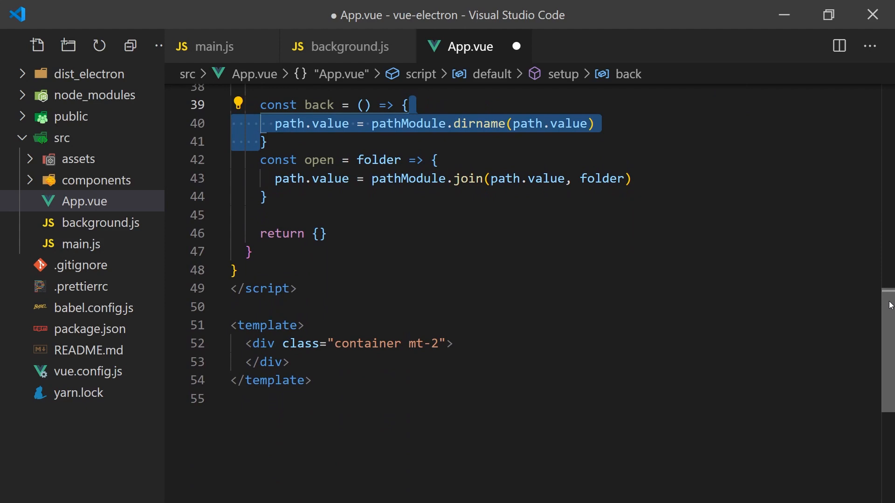
{"action": "type", "text": "const searchString = ref('')"}
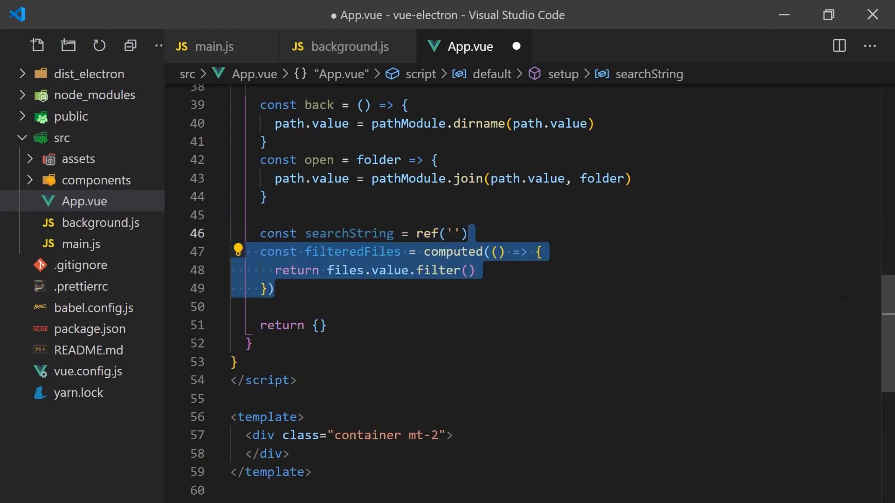
{"action": "type", "text": "s => s.name.startsWith(searchString.value)"}
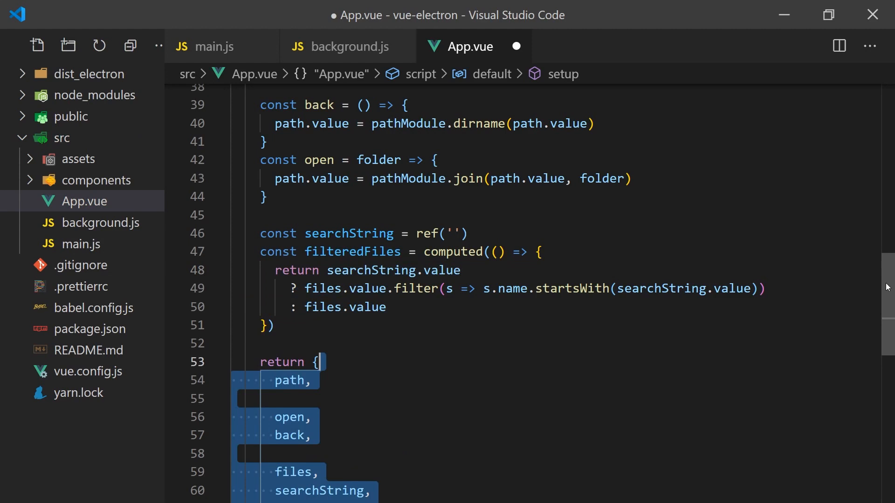
- Add an input with v-model="searchString" and an <h4>{{ path }}</h4> heading to the template
{"action": "scroll", "scroll_direction": "down", "scroll_amount": 3}
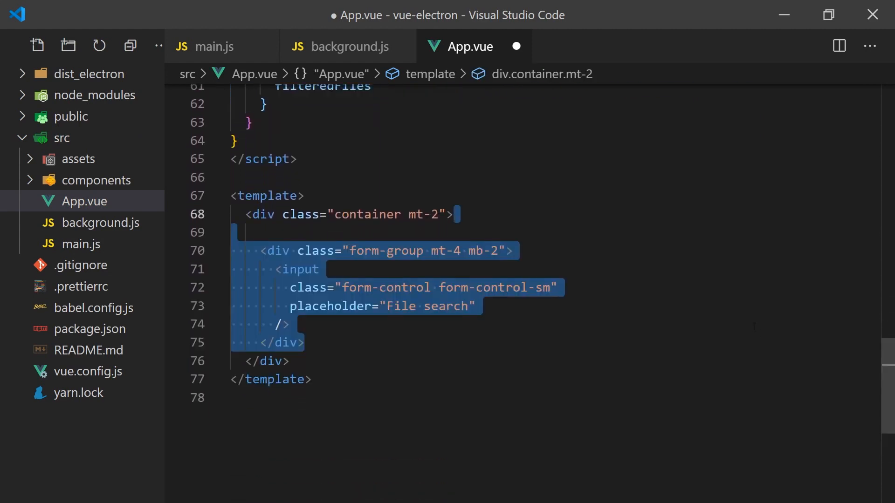
{"action": "type", "text": "v-model=\"searchString\""}
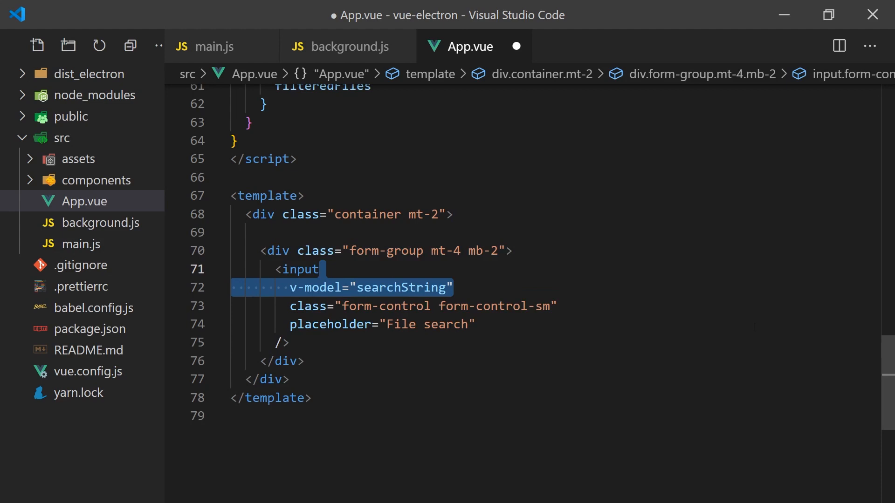
{"action": "type", "text": "<h4>{{ path }}</h4>"}
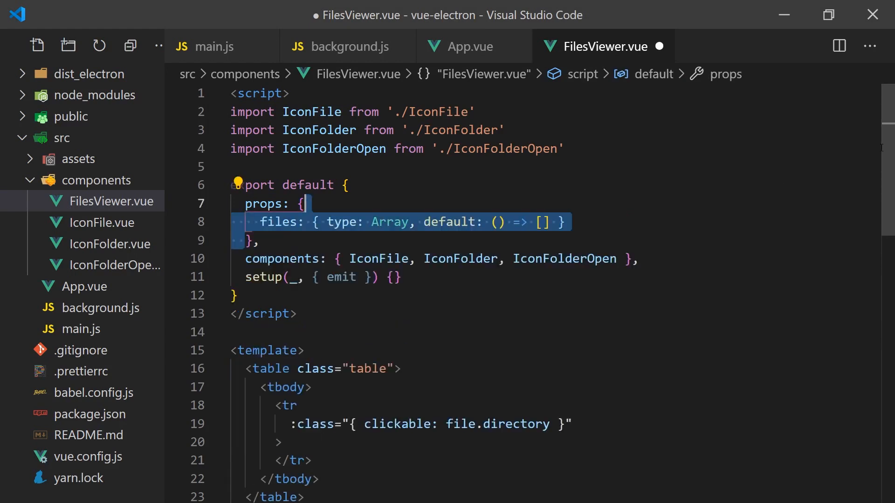
- Show IconFile via v-else and bind row clicks to onFileClick(file) to emit folderclick
{"action": "scroll", "scroll_direction": "down", "scroll_amount": 3}
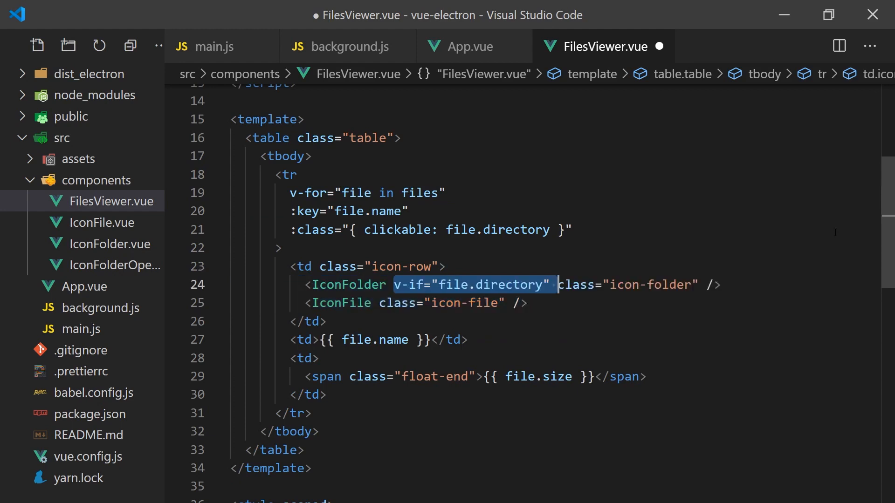
{"action": "type", "text": "v-else"}
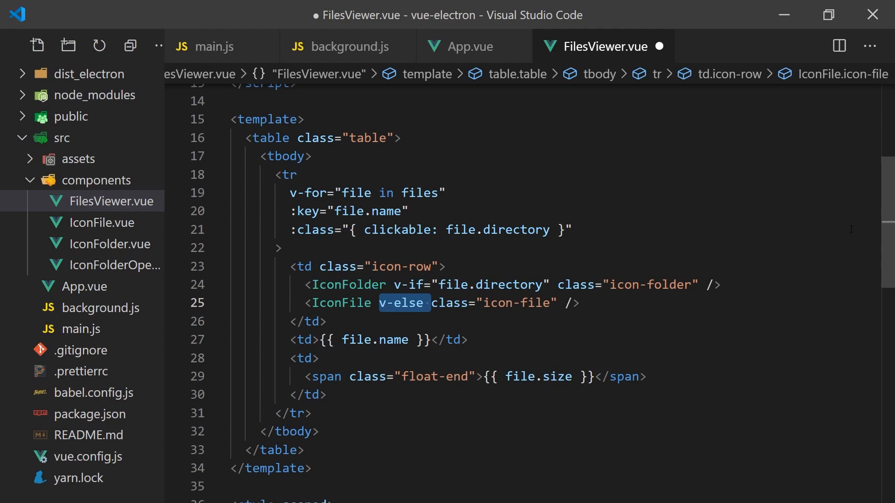
{"action": "type", "text": "@click=\"onFileClick(file)\""}
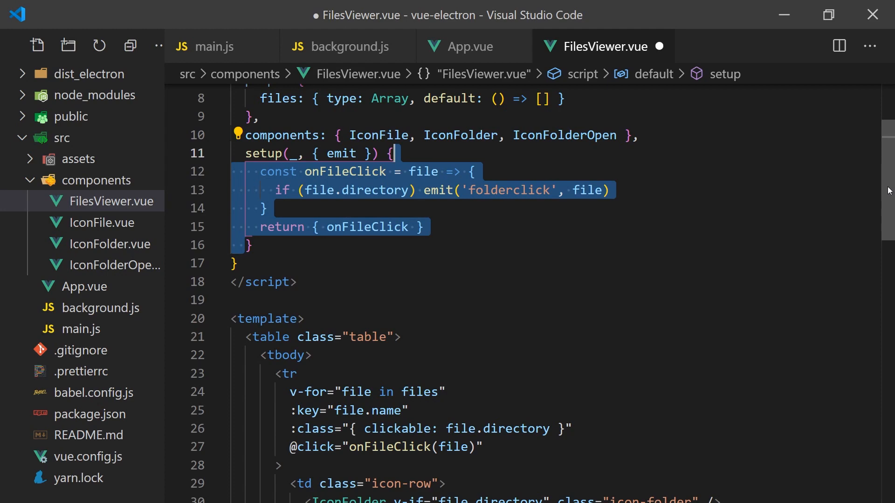
- Add a '...' row emitting 'back' when clicked, save, and return to App.vue
{"action": "scroll", "scroll_direction": "down", "scroll_amount": 3}
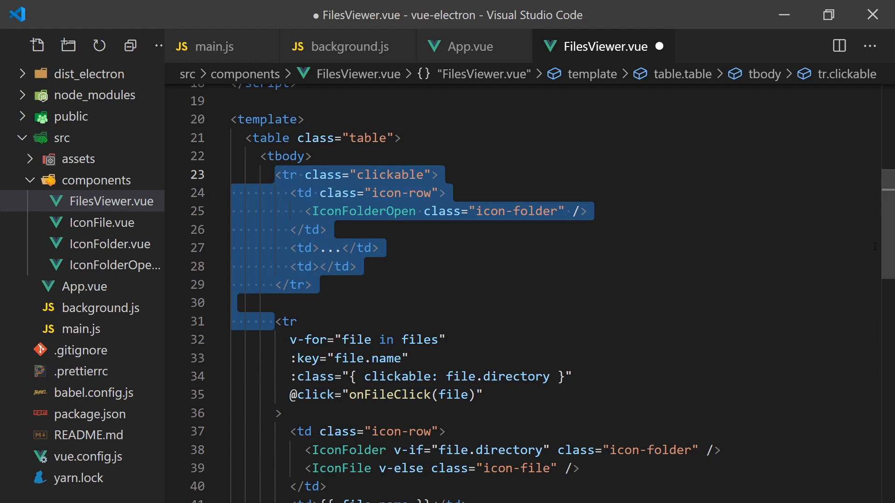
{"action": "type", "text": "@click=\"$emit('back')\""}
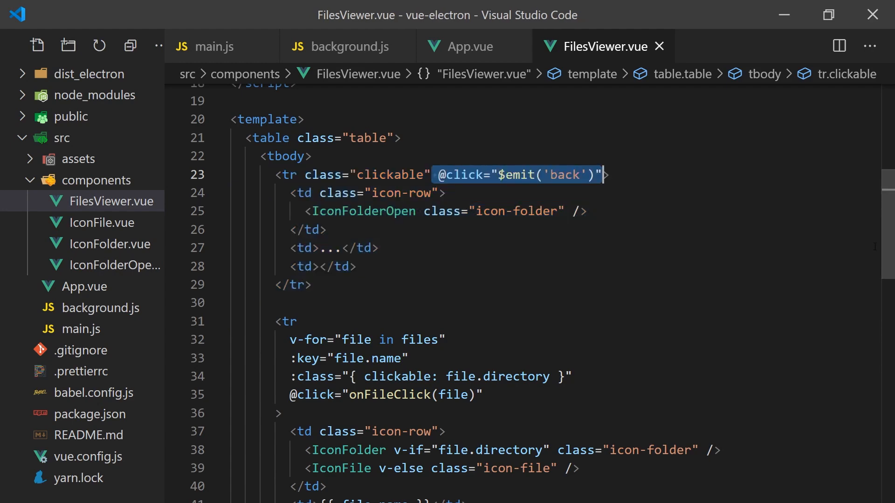
{"action": "left_click", "coordinate": [470, 46]}
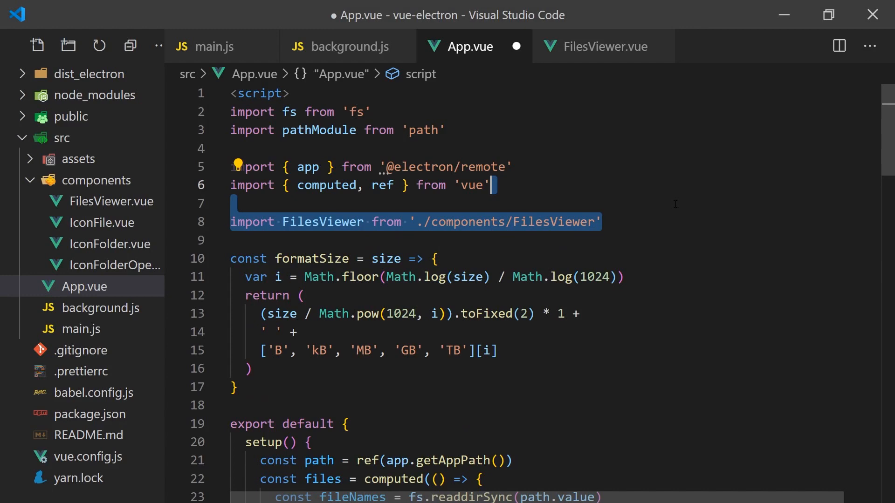
{"action": "scroll", "scroll_direction": "down", "scroll_amount": 3}
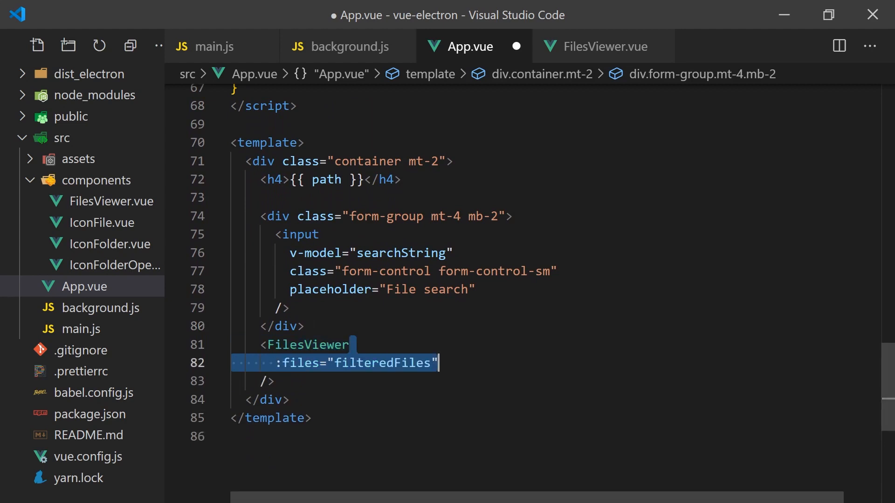
{"action": "type", "text": "@back=\"back\""}
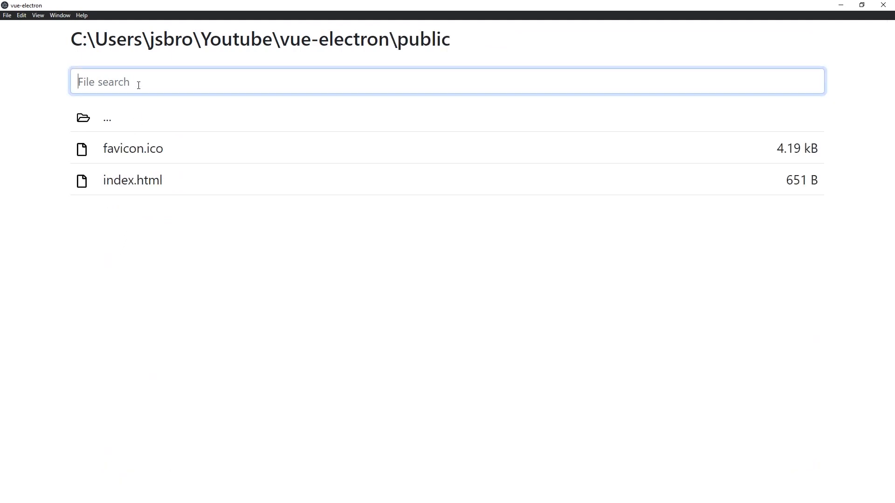
- Search 'index' to narrow to index.html, climb to the project folder via '...', then begin a yarn command
{"action": "type", "text": "index"}
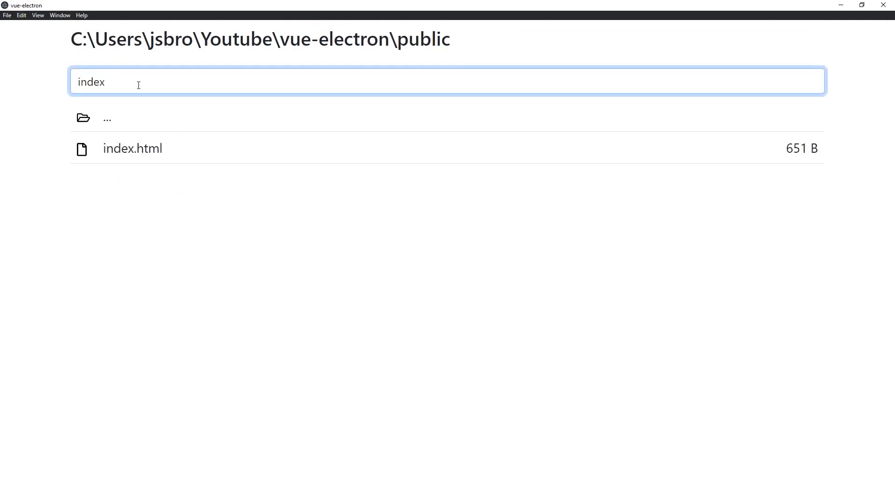
{"action": "left_click", "coordinate": [106, 119]}
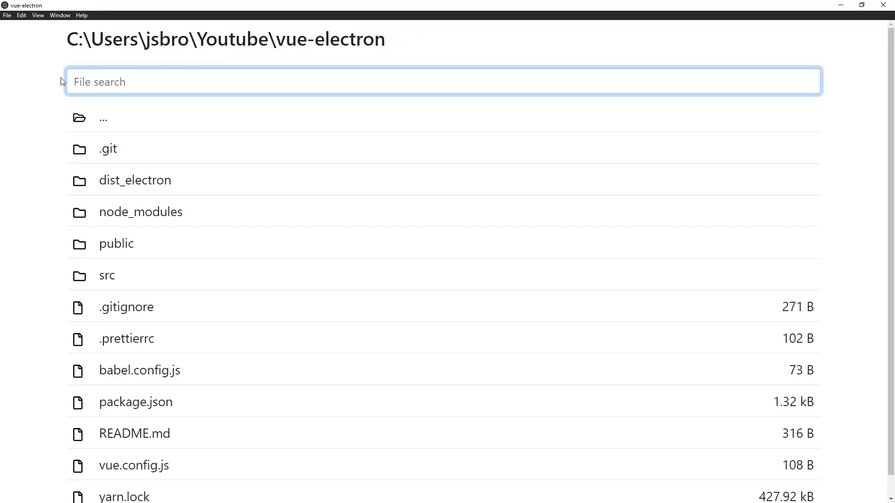
{"action": "type", "text": "yarn ele"}
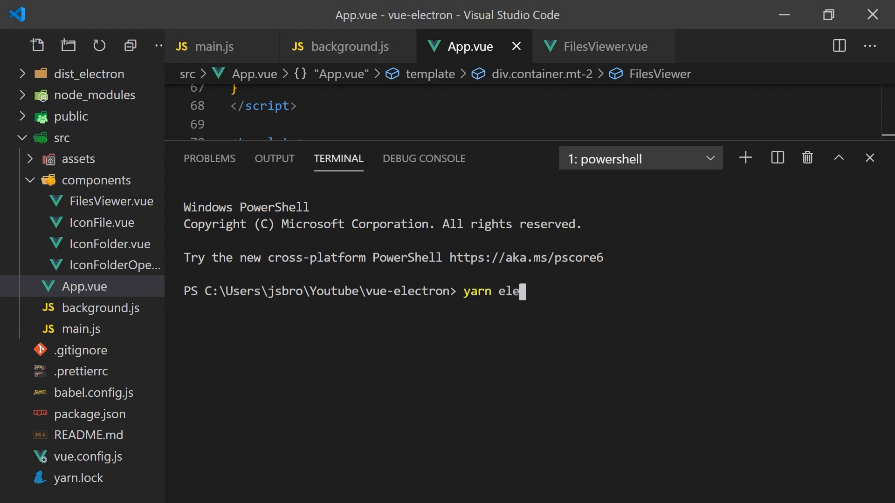
- Run yarn electron:build to package the app for Windows x64
{"action": "type", "text": "ctron:buil"}
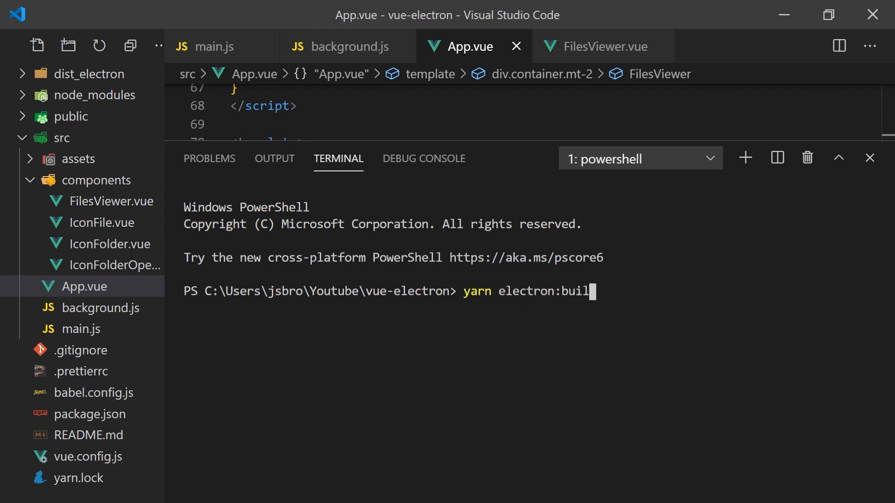
{"action": "key", "text": "Enter"}
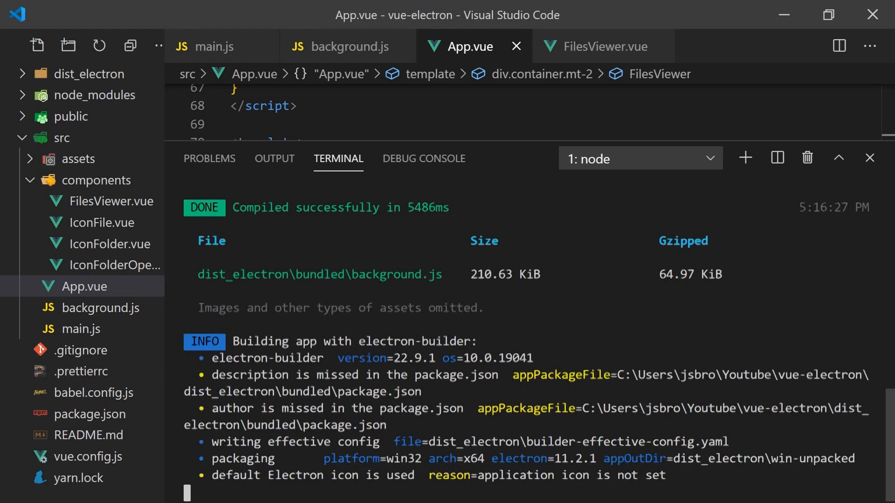